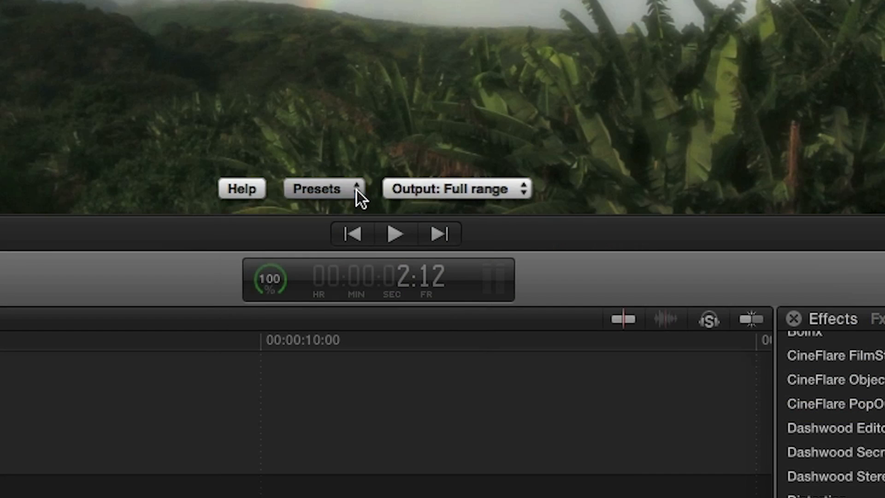
# - Open the Presets pop-up listing the FxFactory Pro Glow built-in presets
pyautogui.click(323, 188)
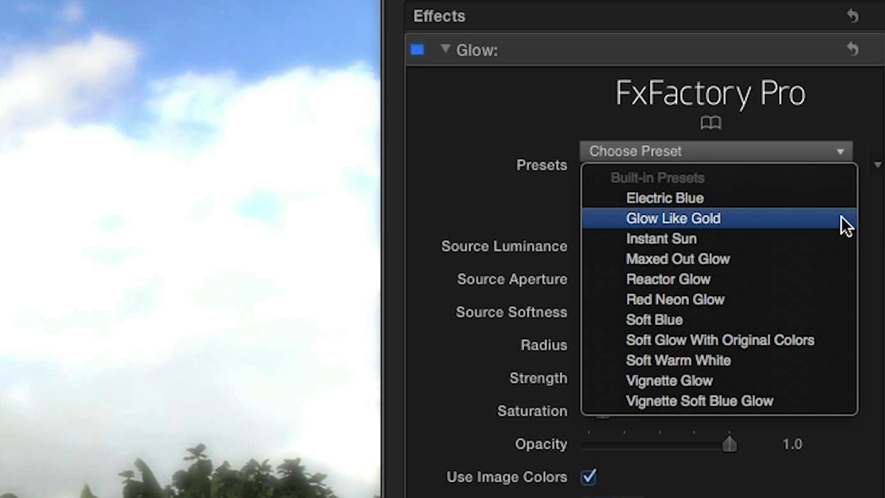
# - Close the presets menu and adjust the Glow sliders in the inspector to their custom values
pyautogui.click(672, 218)
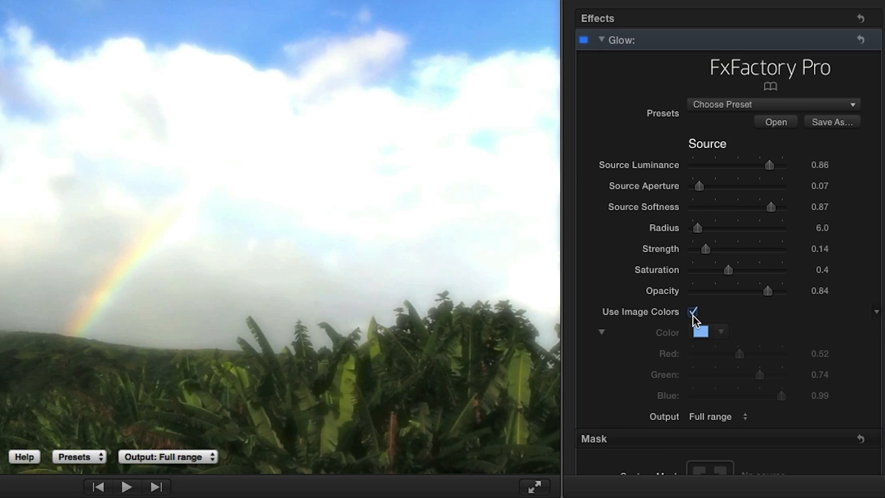
pyautogui.click(692, 311)
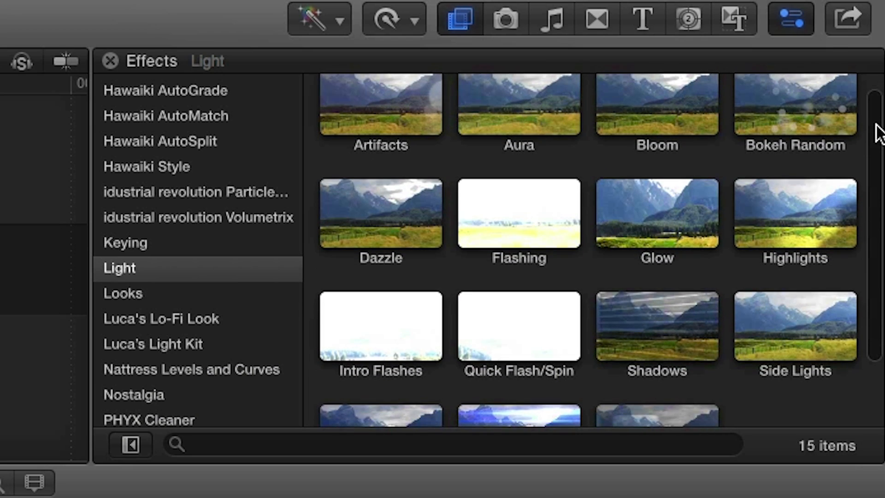
pyautogui.scroll(-3)
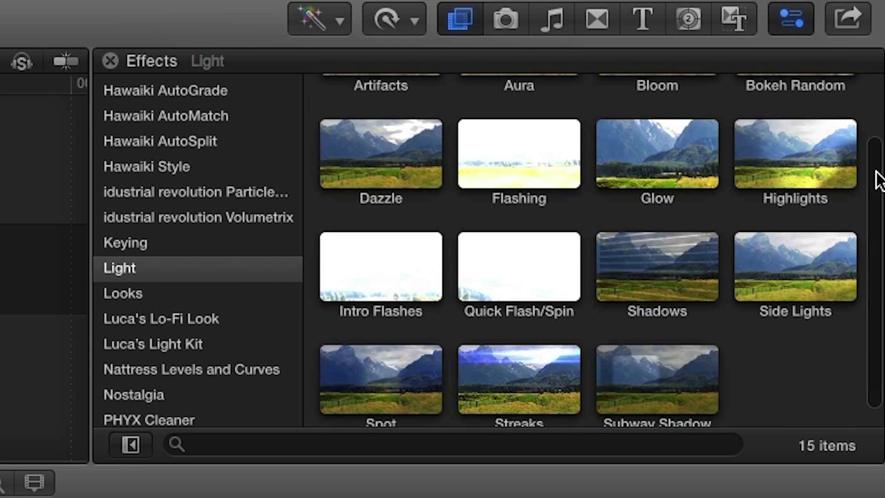
pyautogui.doubleClick(656, 154)
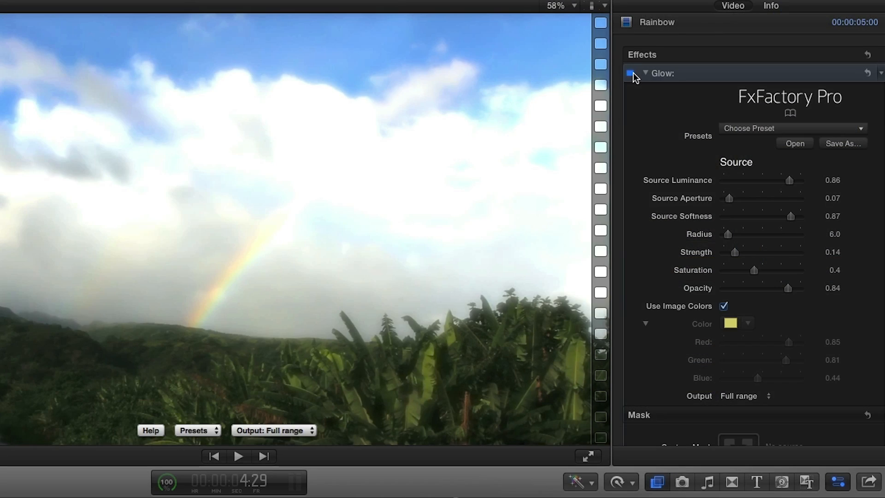